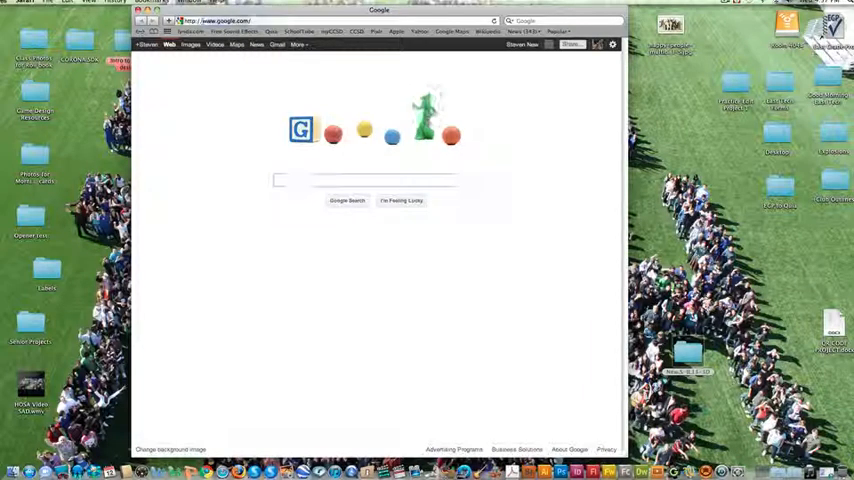
Search Google Images for 'drink labels' and open the New Style temperance label result.
left_click(190, 44)
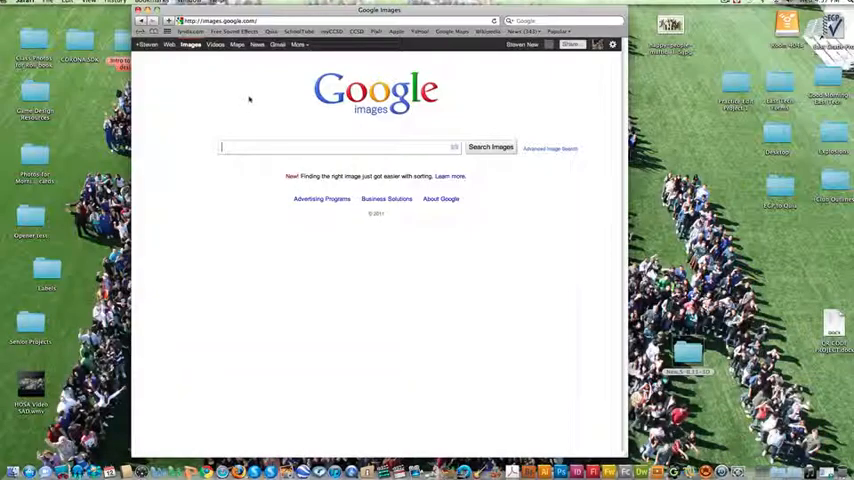
type("drink la")
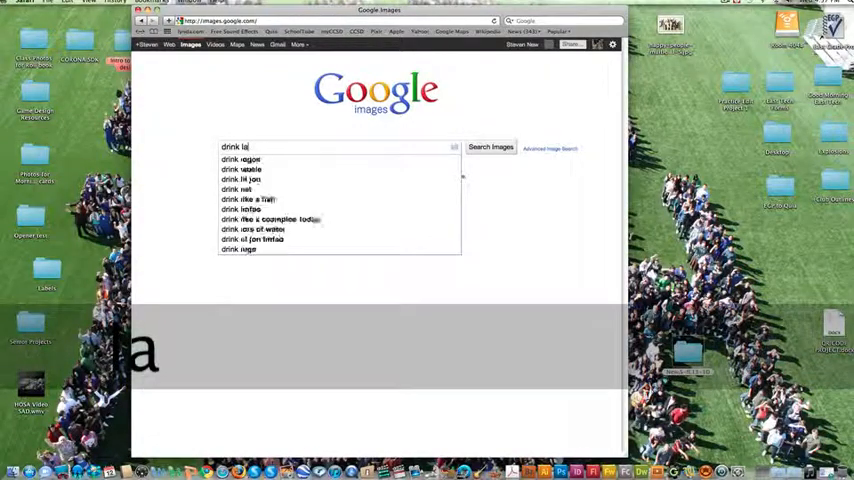
left_click(490, 147)
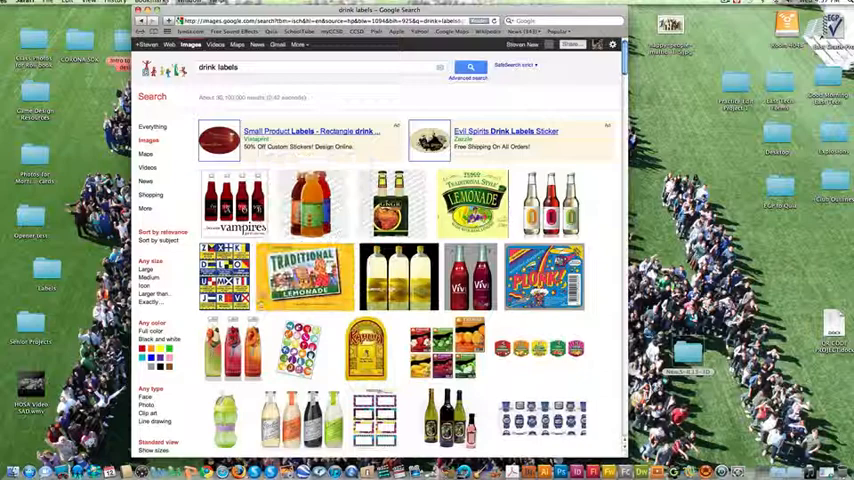
mouse_move(303, 277)
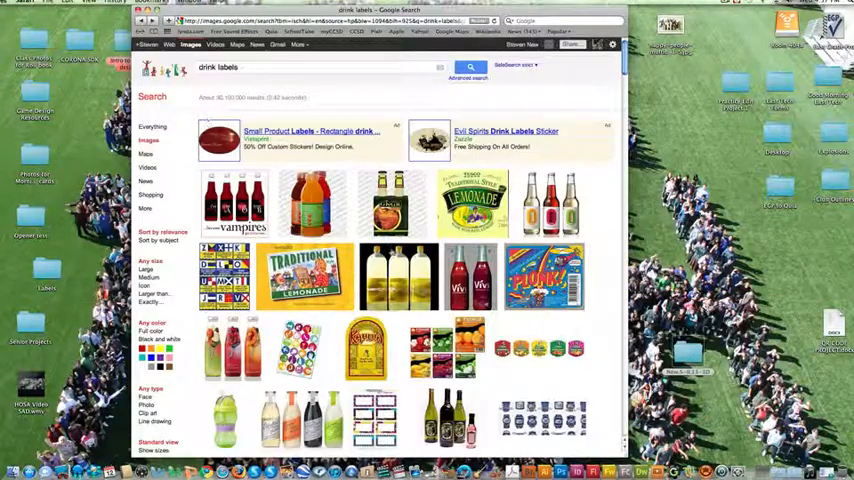
scroll("down", 3)
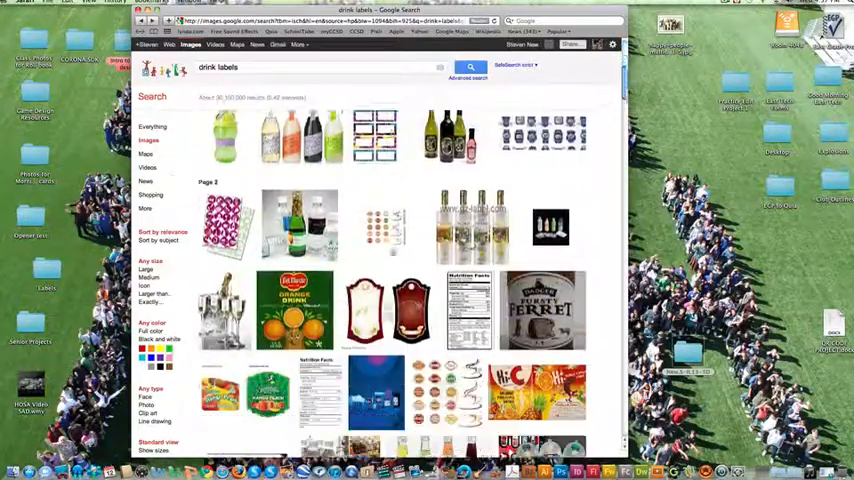
scroll("down", 3)
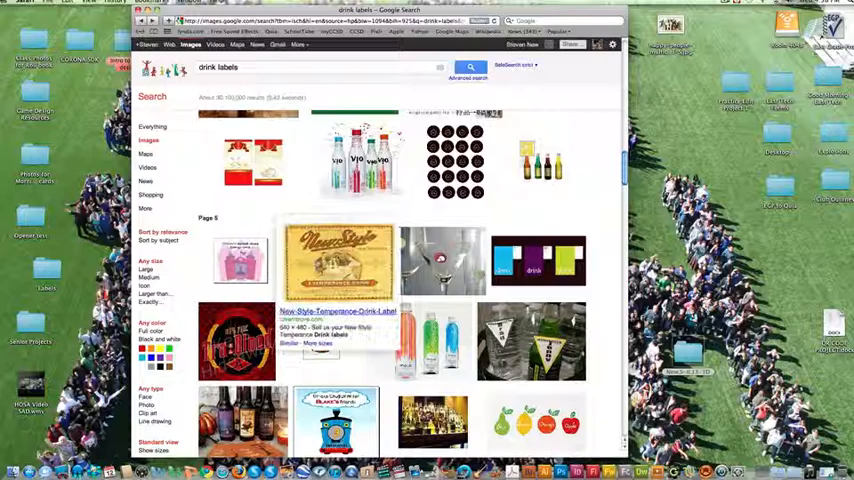
left_click(337, 255)
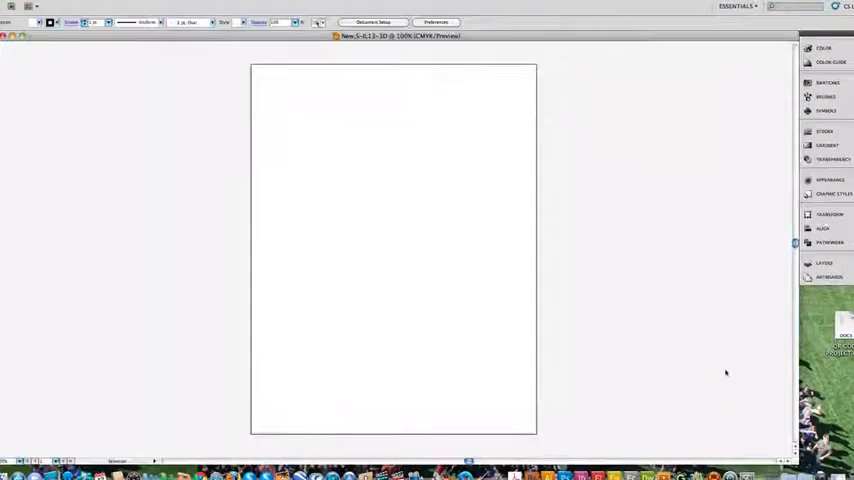
mouse_move(751, 418)
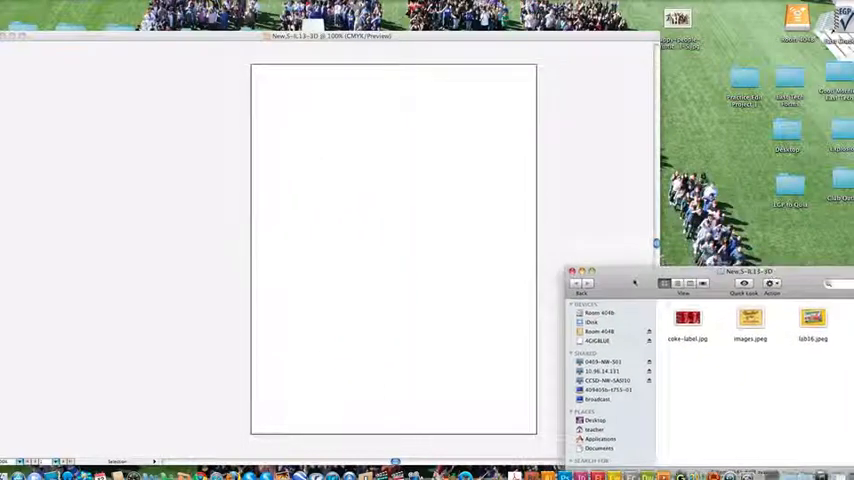
Drag coke-label.jpg from Finder onto the Illustrator document.
left_click(687, 320)
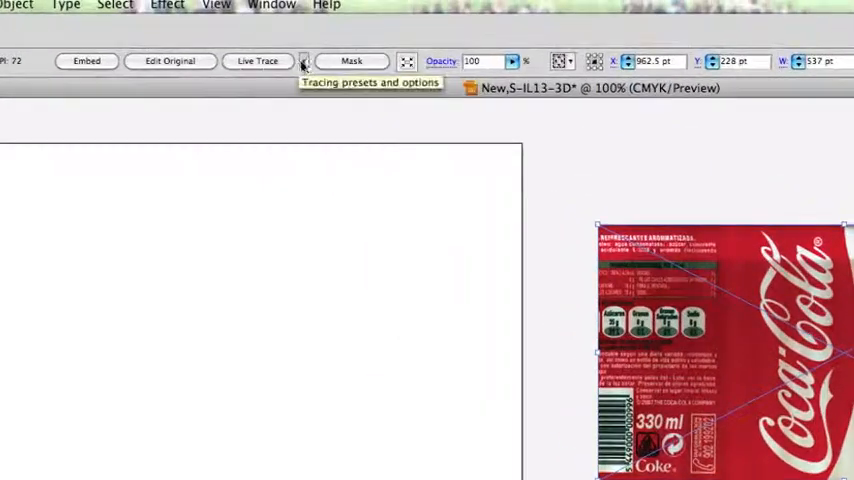
Trace the Coca-Cola can label with Photo High Fidelity and save it as a symbol.
left_click(303, 61)
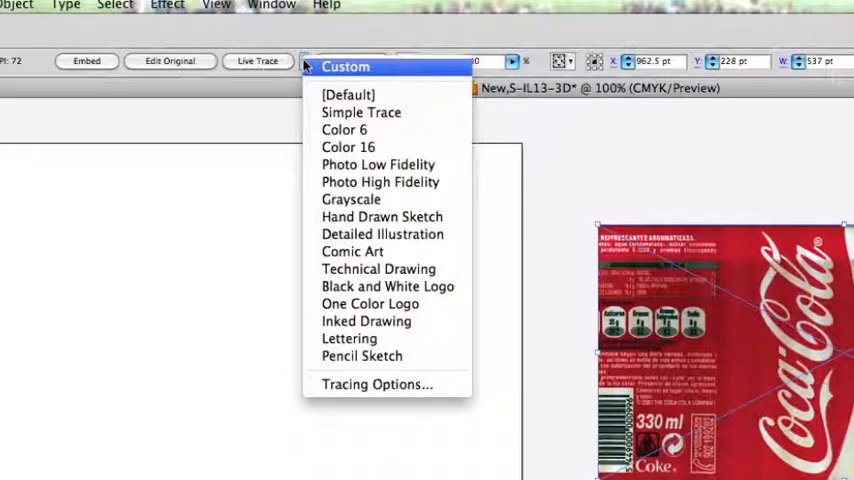
mouse_move(380, 181)
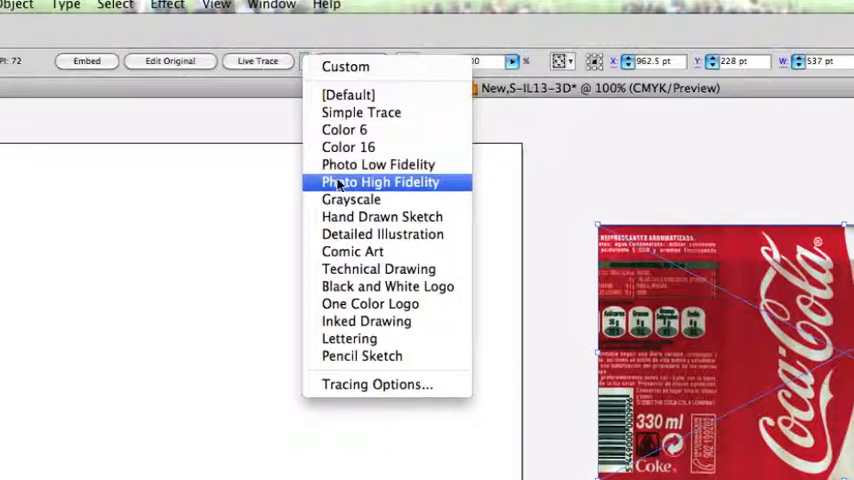
left_click(380, 181)
type("C")
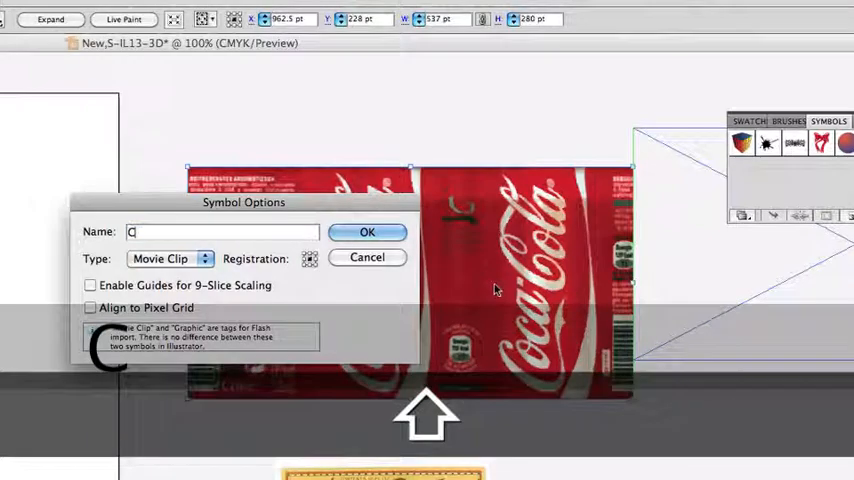
left_click(367, 232)
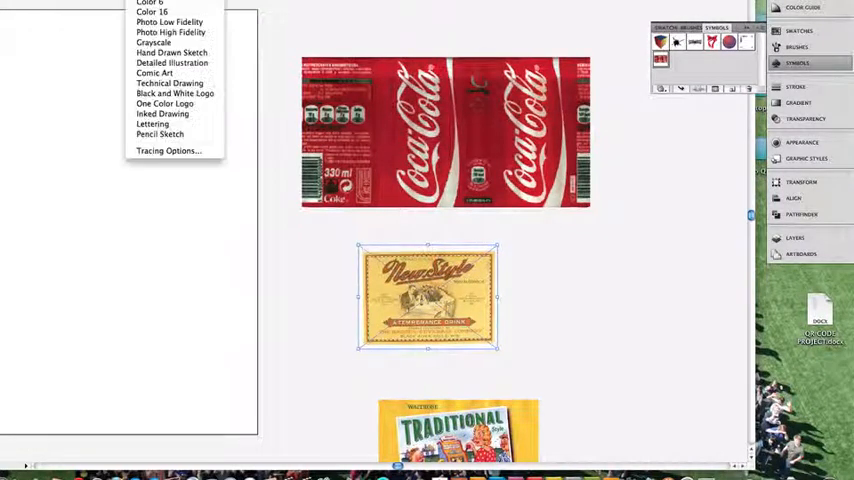
Trace the New Style and lemonade labels as high-fidelity photos and save them as symbols.
left_click(150, 40)
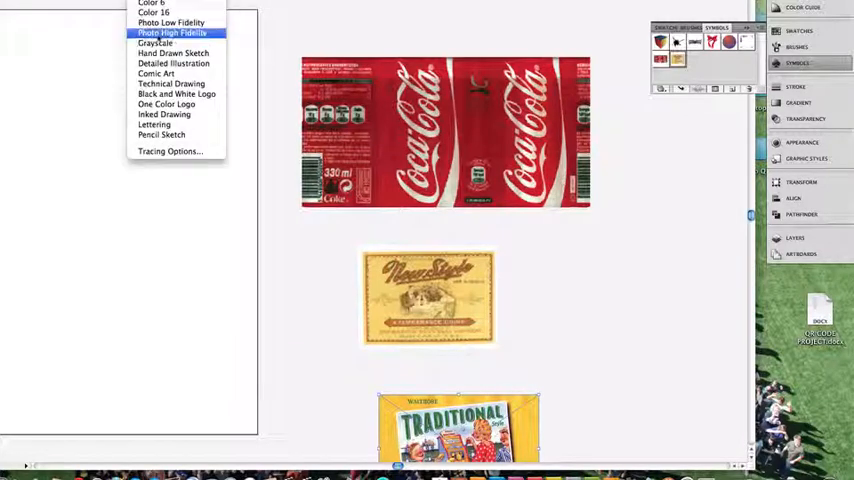
left_click(172, 33)
type("Lemona")
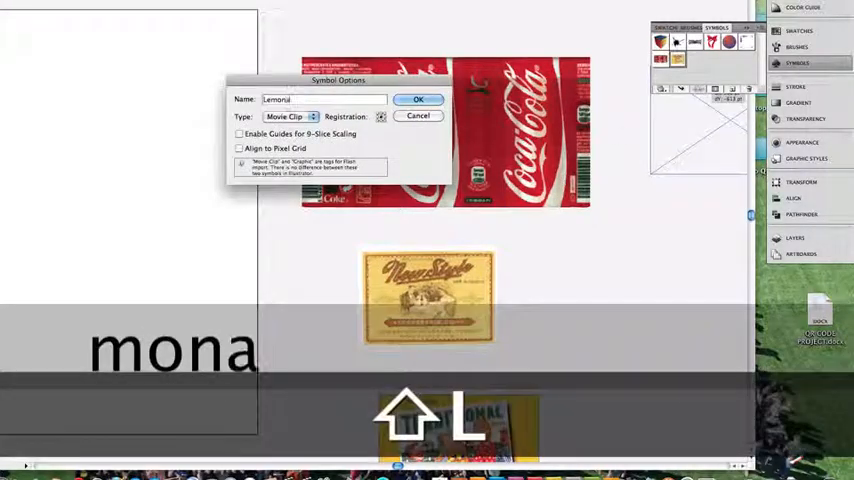
left_click(418, 99)
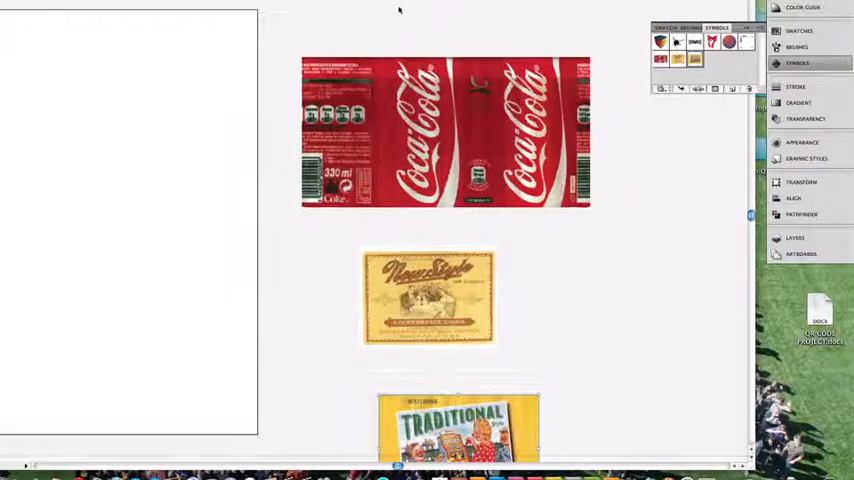
left_click(428, 297)
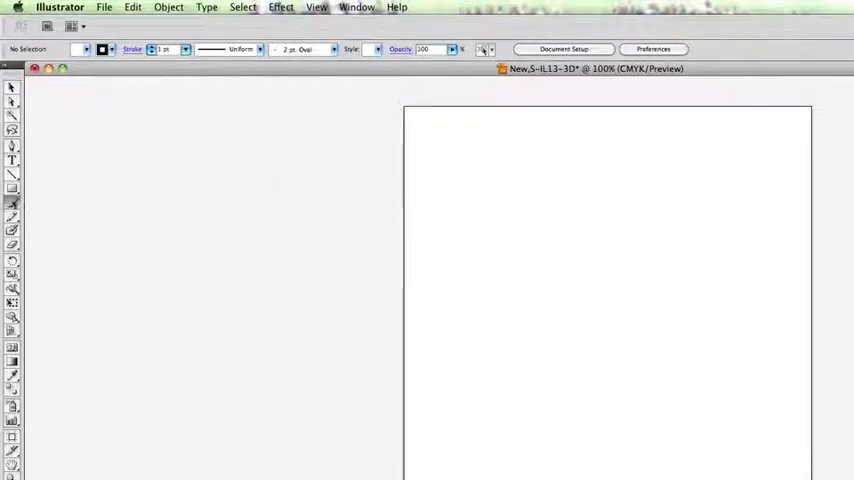
mouse_move(682, 130)
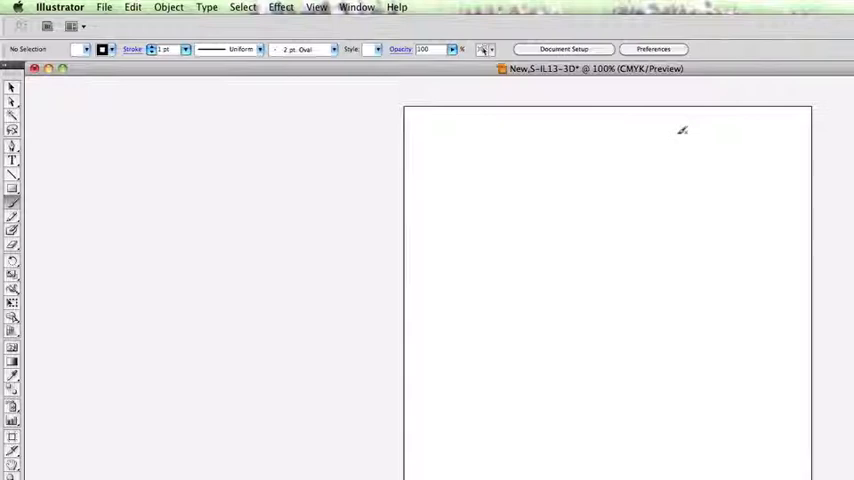
Pencil an S curve near the top right, stroked CMYK Yellow with a Basic brush.
left_click_drag(683, 133, 780, 210)
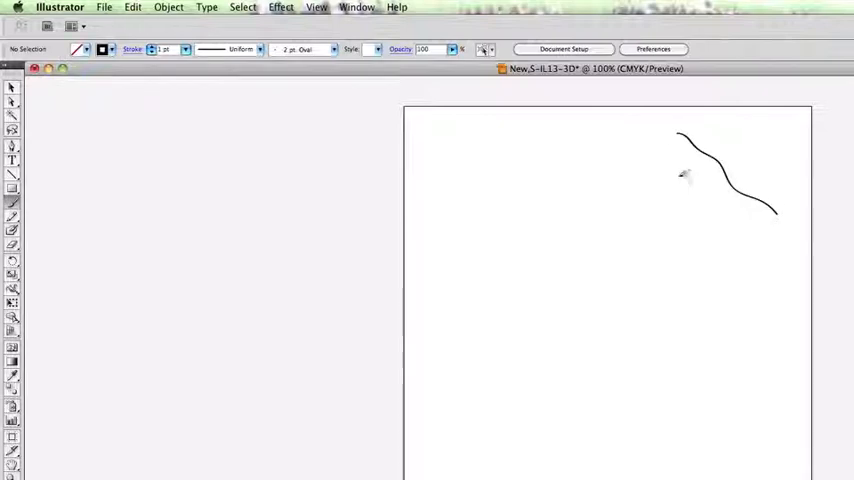
key("cmd+space")
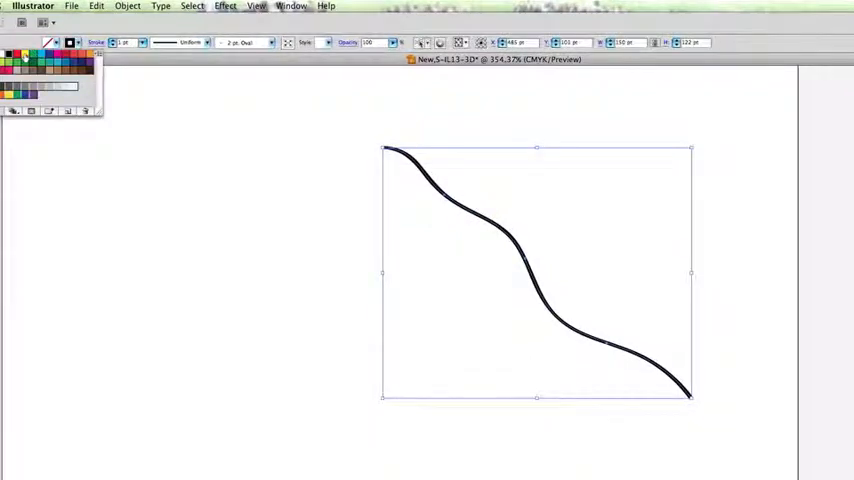
left_click(29, 59)
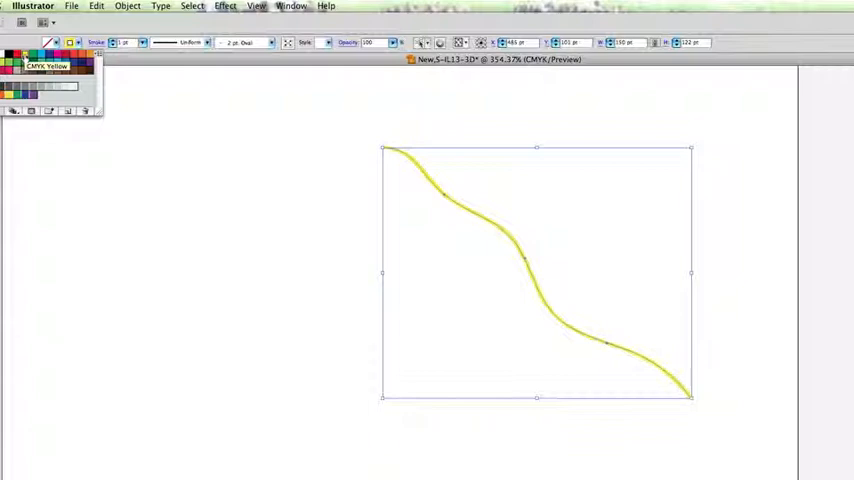
mouse_move(142, 43)
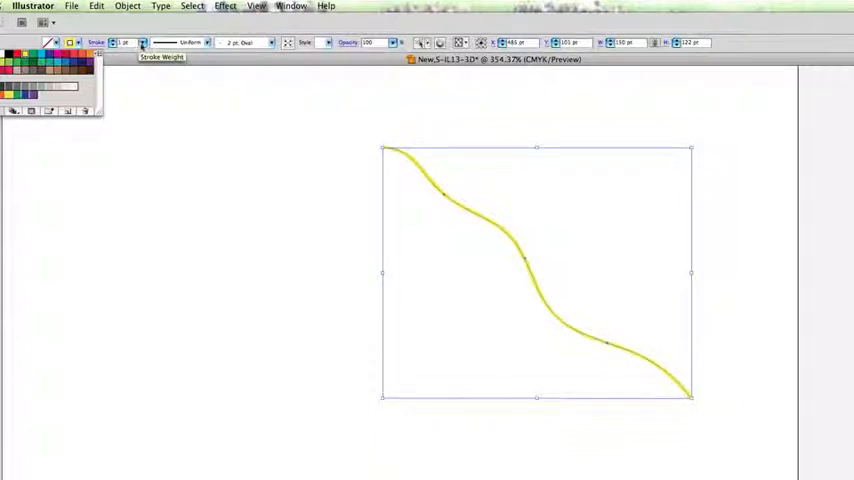
mouse_move(180, 42)
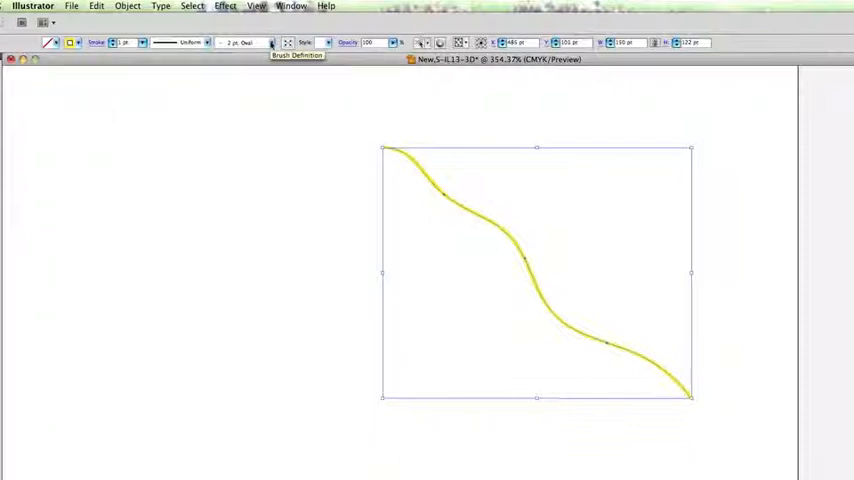
left_click(269, 42)
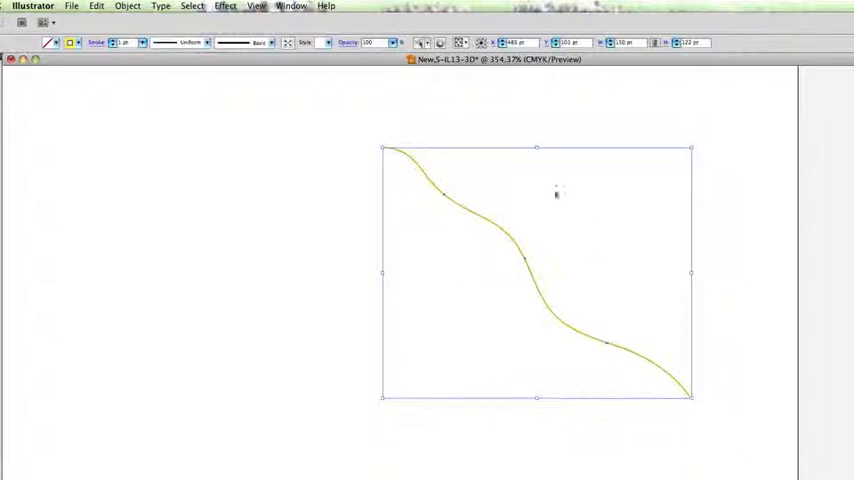
Apply 3D Revolve to the yellow curve and reshape its profile with a handle drag.
left_click(225, 6)
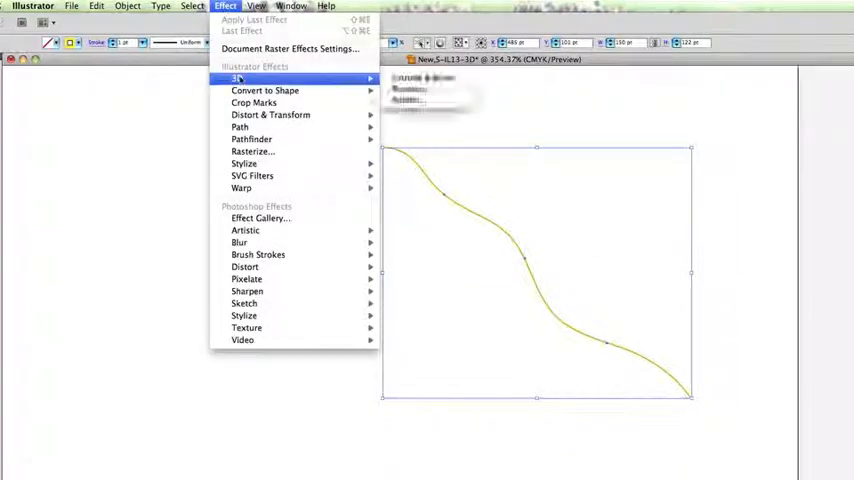
mouse_move(238, 78)
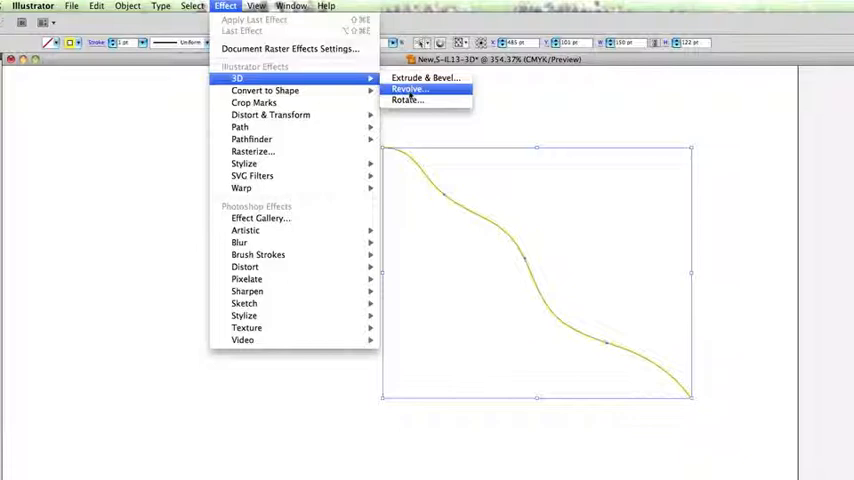
left_click(407, 89)
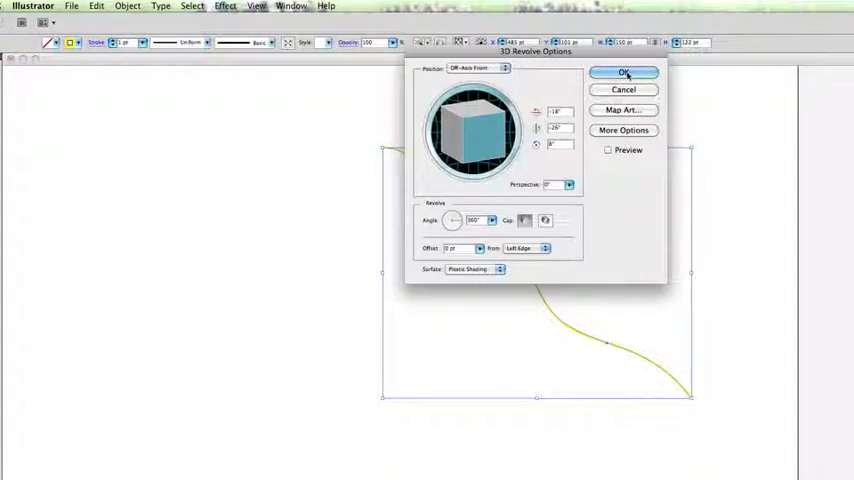
left_click(623, 72)
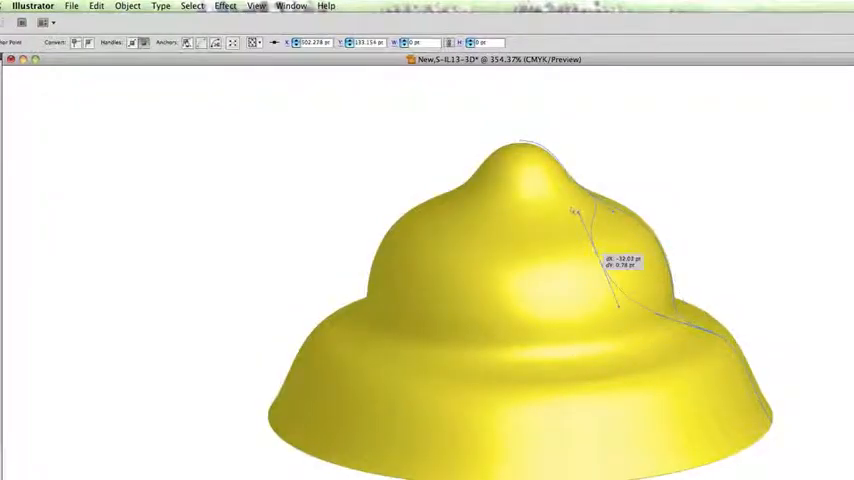
left_click_drag(605, 265, 630, 278)
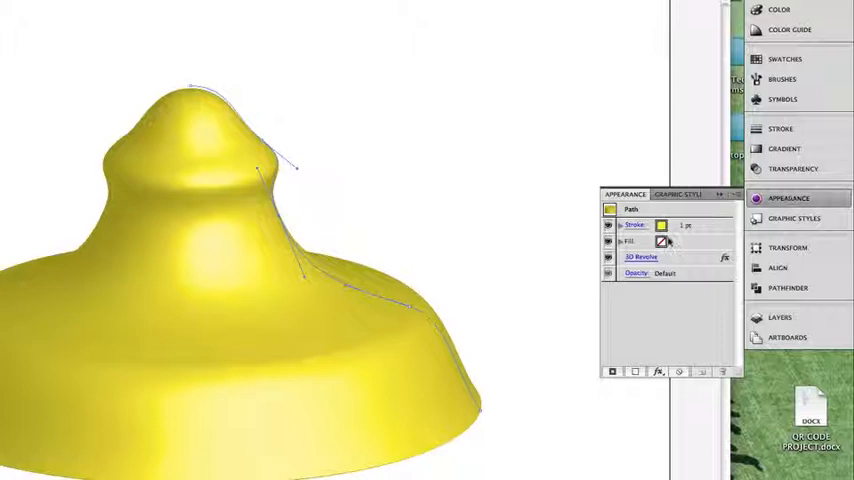
Reopen the Revolve settings with preview on and tilt the bell to a new rotation.
double_click(642, 257)
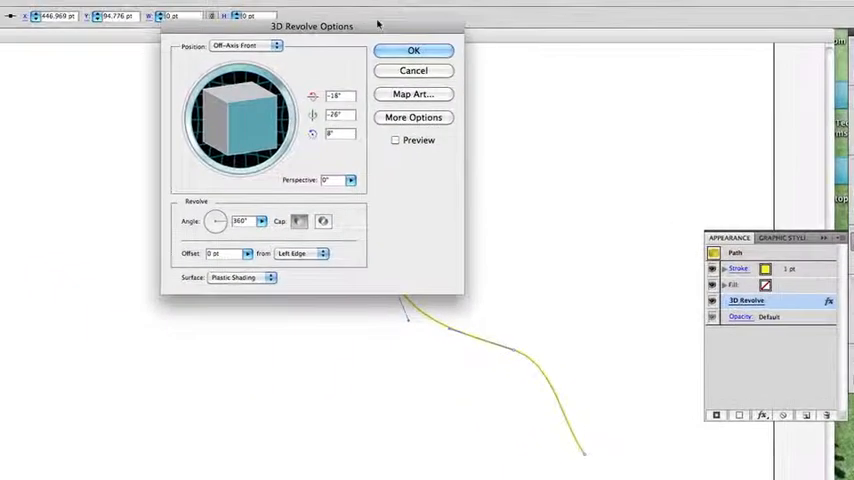
left_click_drag(311, 26, 612, 57)
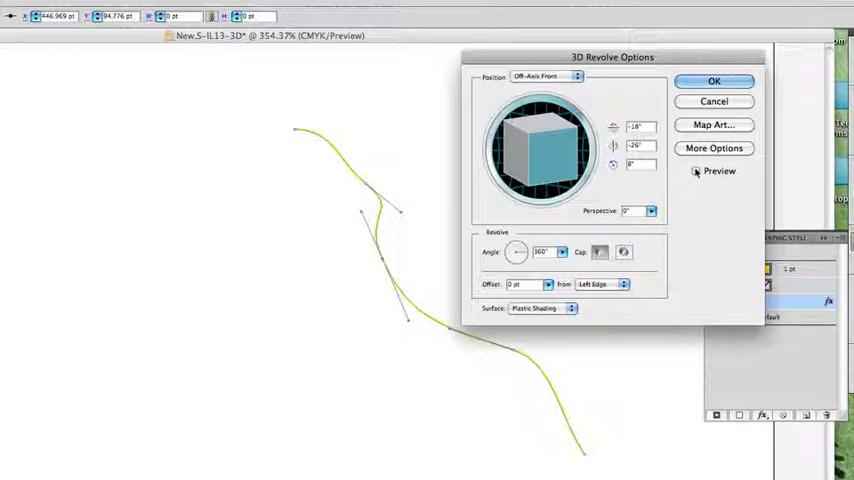
left_click(697, 170)
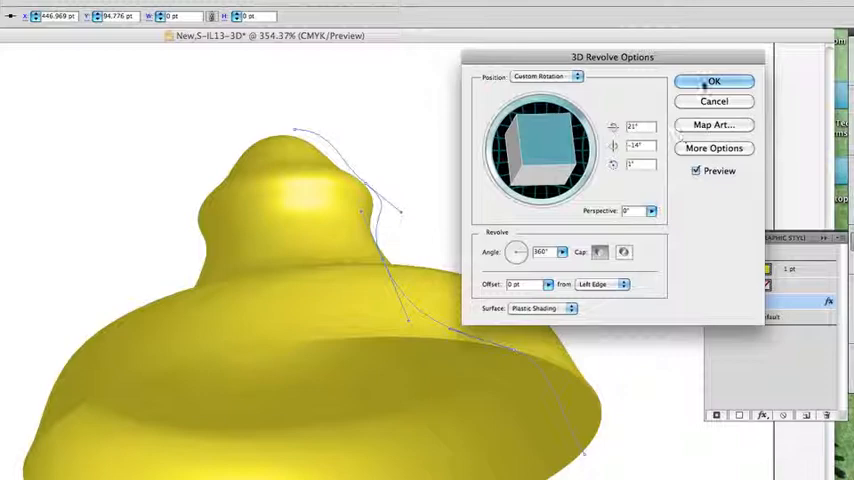
left_click(714, 81)
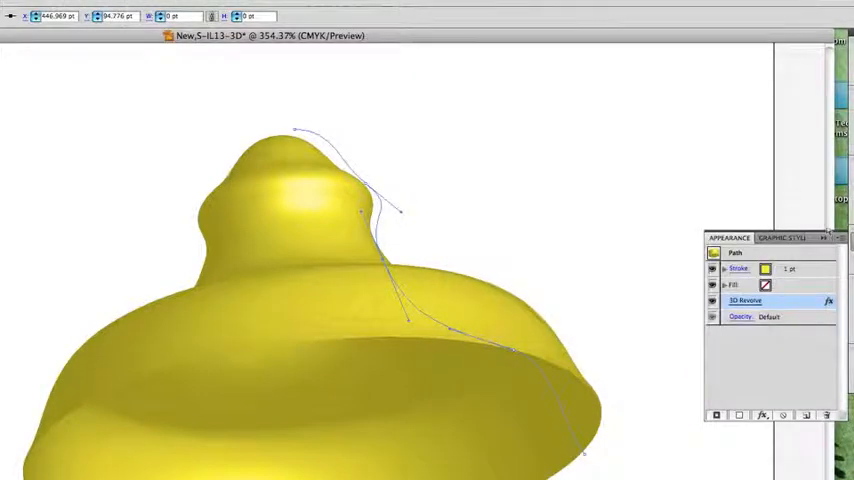
key("cmd+0")
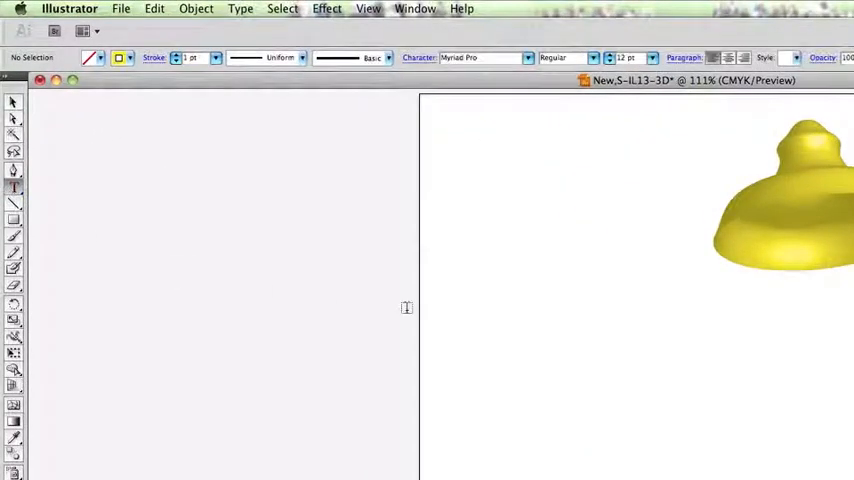
mouse_move(468, 244)
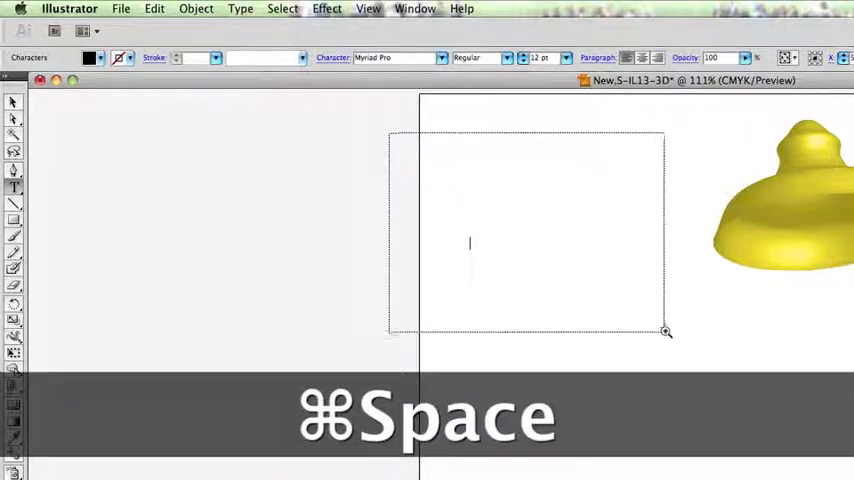
Set the 'Hi There!' text to Cooper Black at 48 pt.
key("cmd+space")
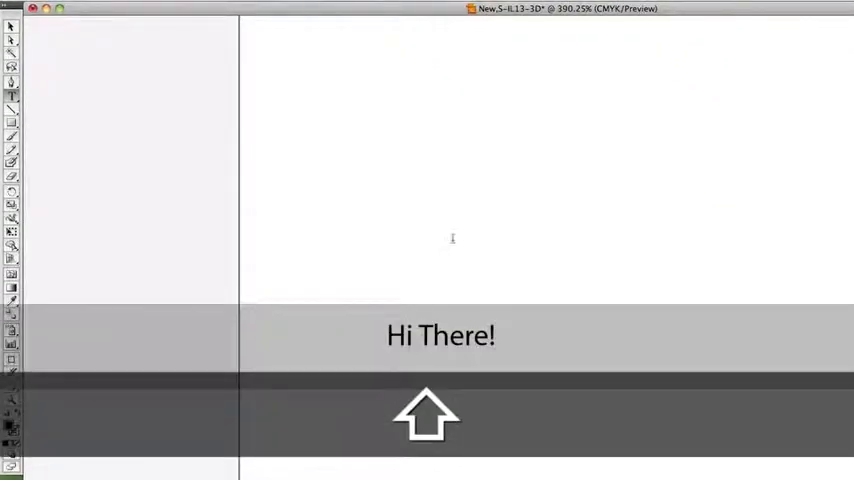
double_click(457, 335)
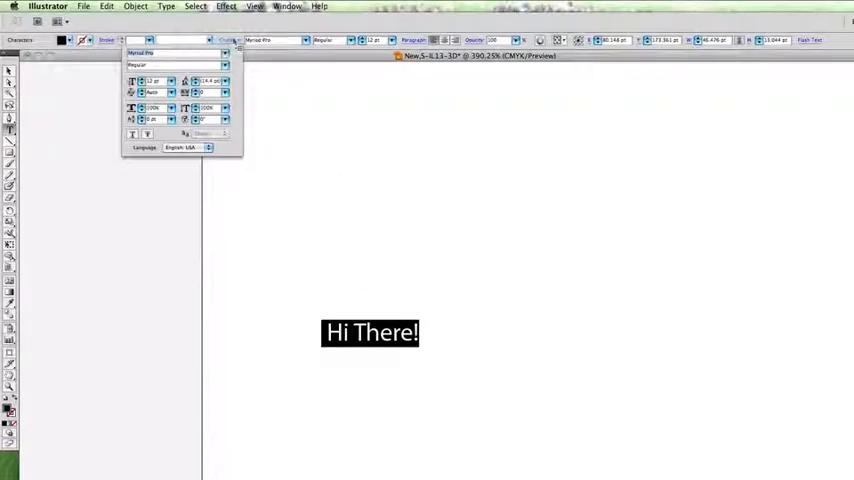
left_click(178, 40)
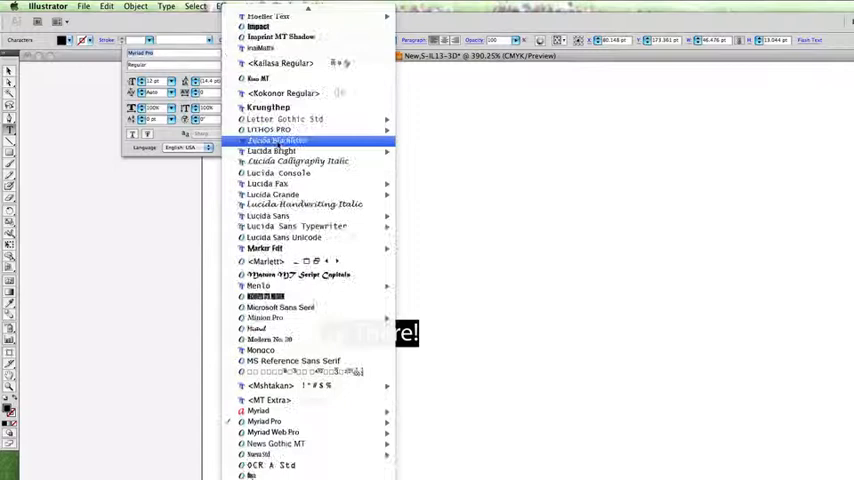
scroll("up", 3)
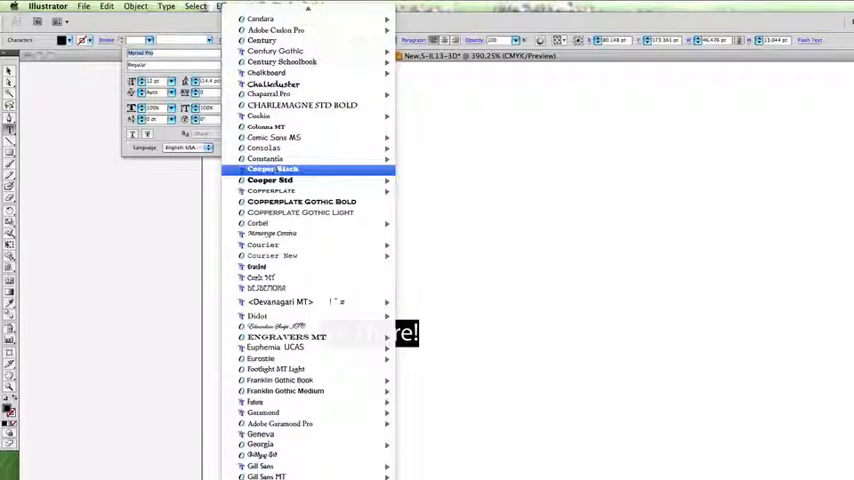
left_click(274, 168)
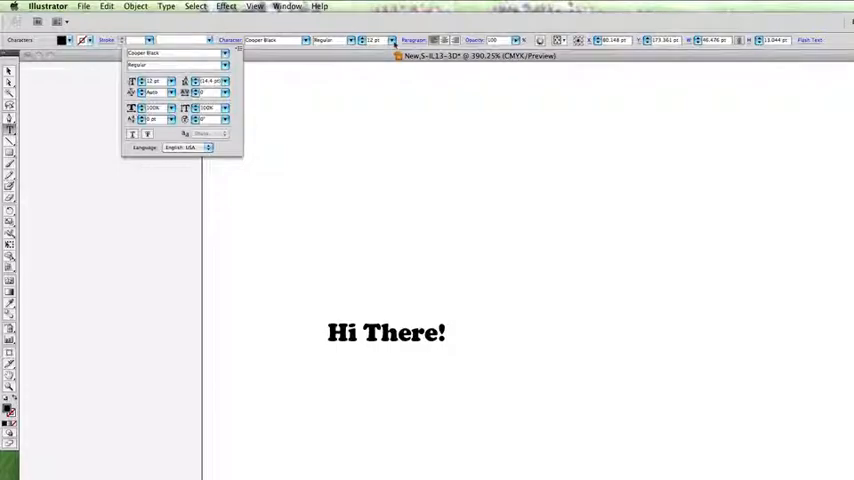
left_click(388, 40)
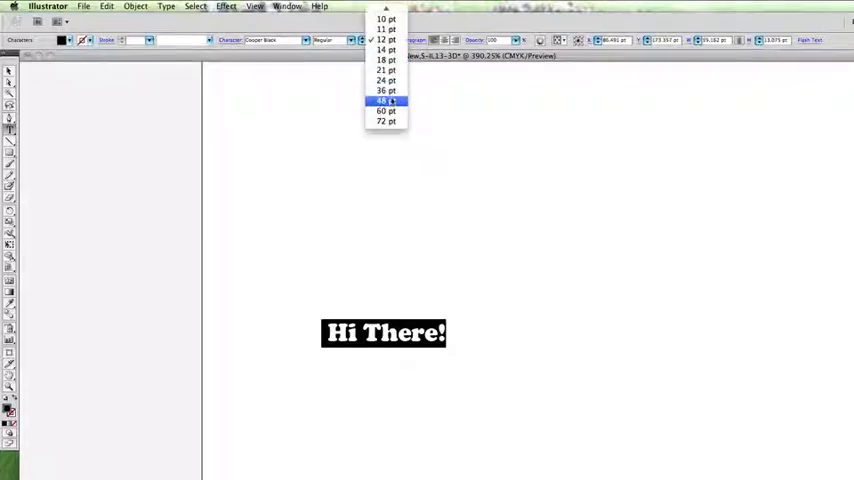
left_click(383, 100)
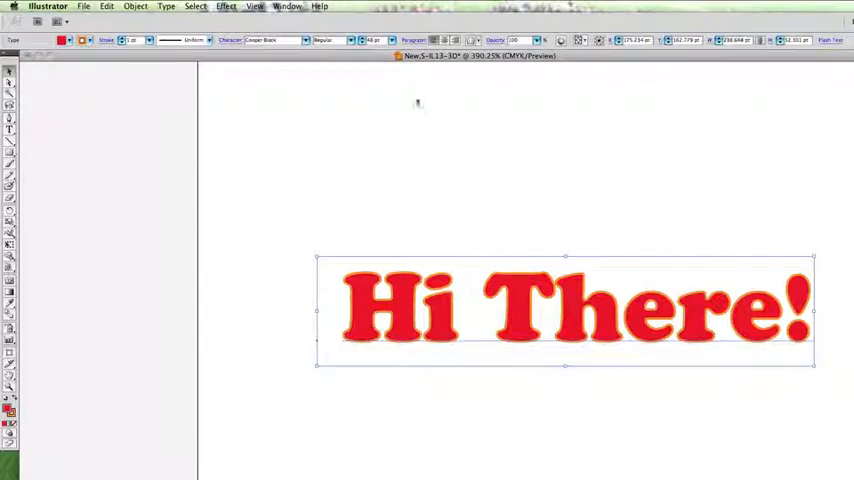
left_click(226, 7)
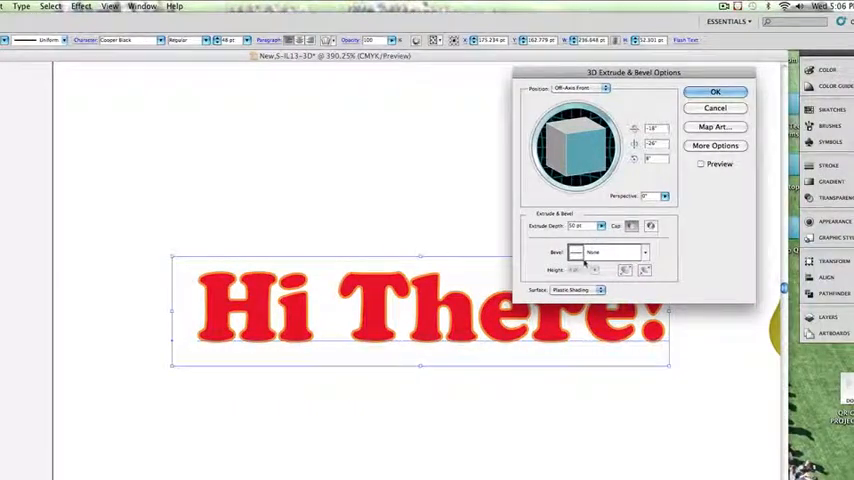
mouse_move(573, 252)
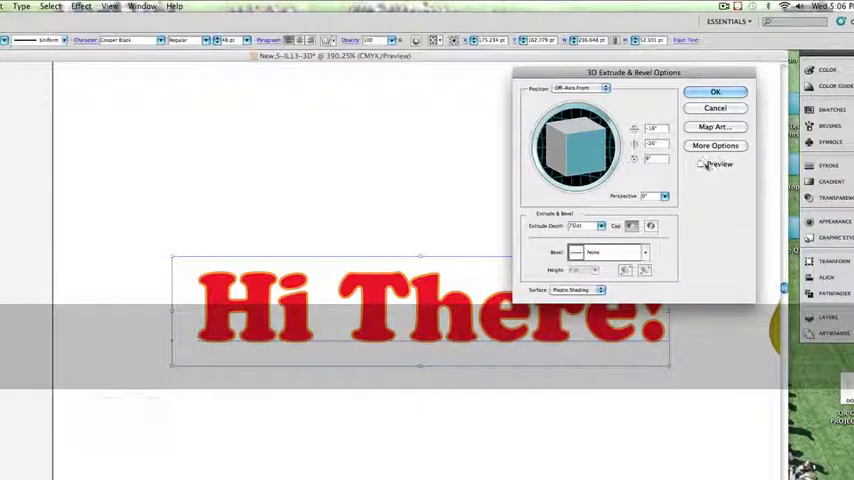
Extrude the text 75 pt deep at a custom angle, with preview on.
left_click(701, 164)
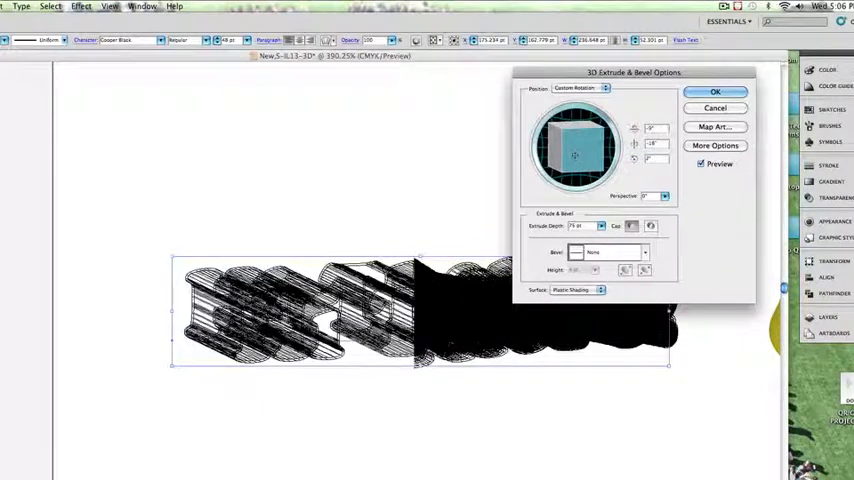
left_click(715, 92)
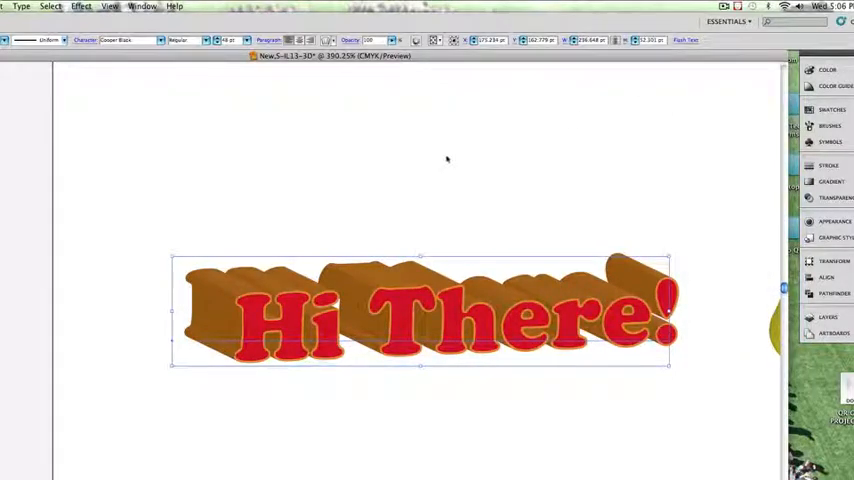
mouse_move(427, 168)
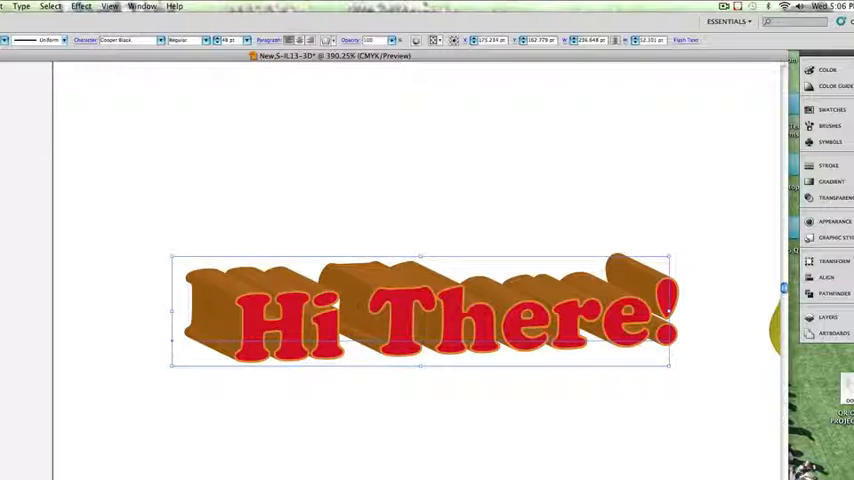
mouse_move(134, 135)
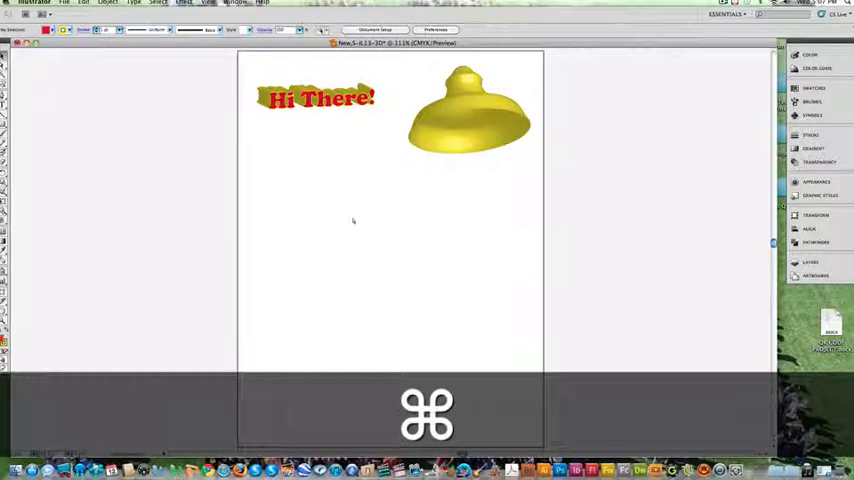
Show rulers with Cmd+R and lay guides across the lower artboard.
key("cmd+r")
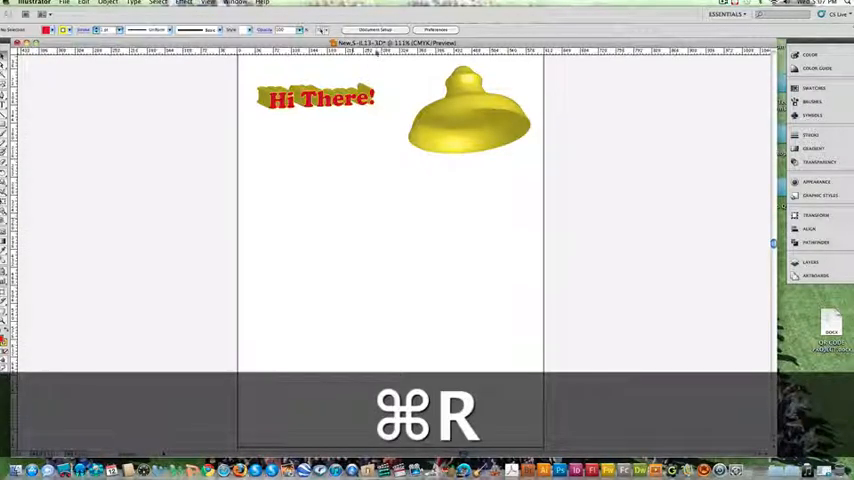
key("cmd+r")
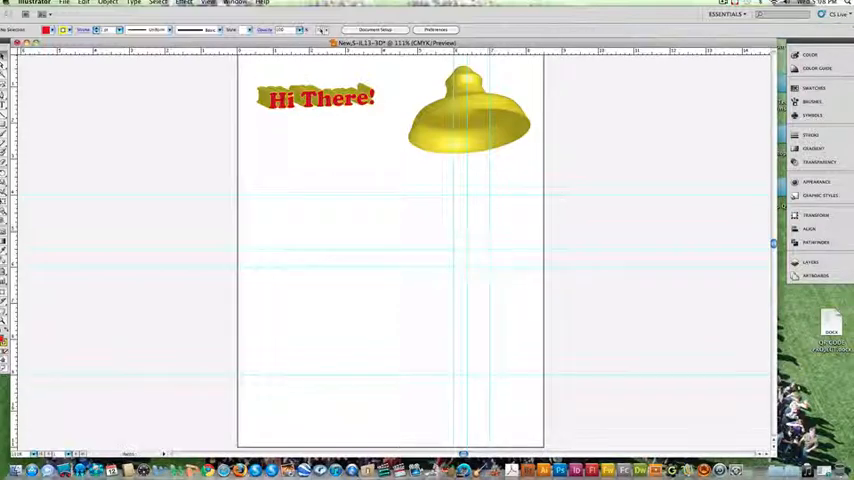
key("cmd+space")
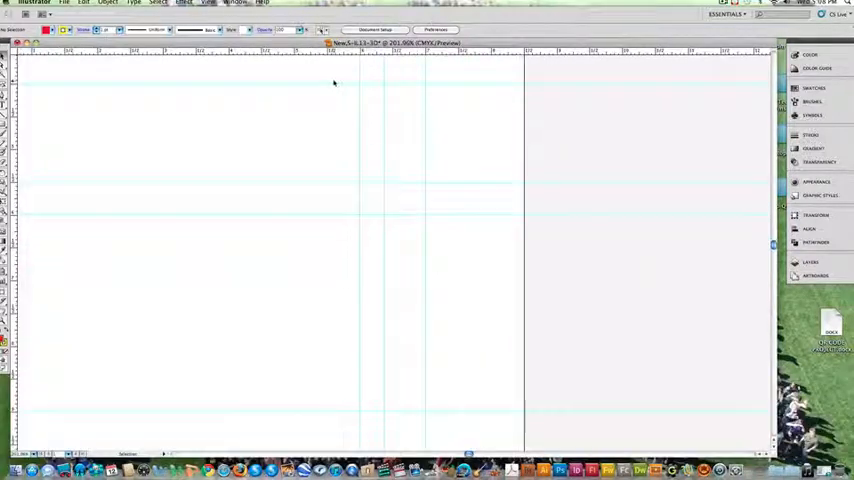
Pen-trace a tall half-bottle profile with a curved shoulder along the guides.
key("cmd+space")
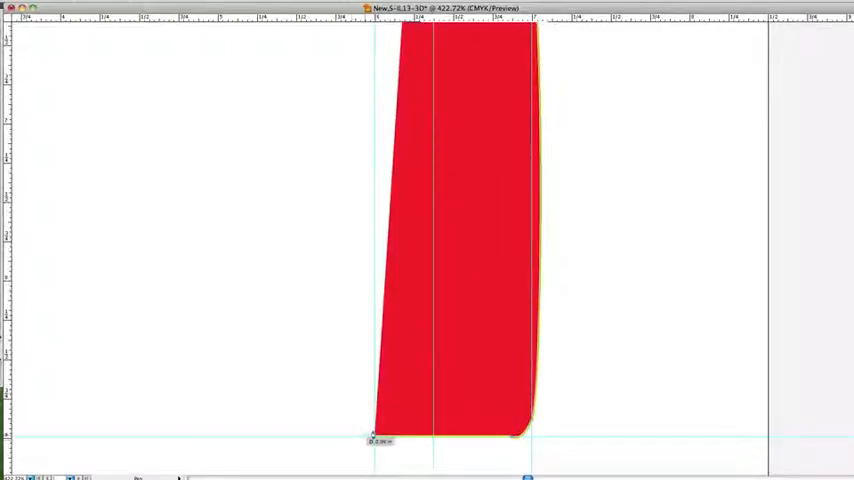
key("cmd+0")
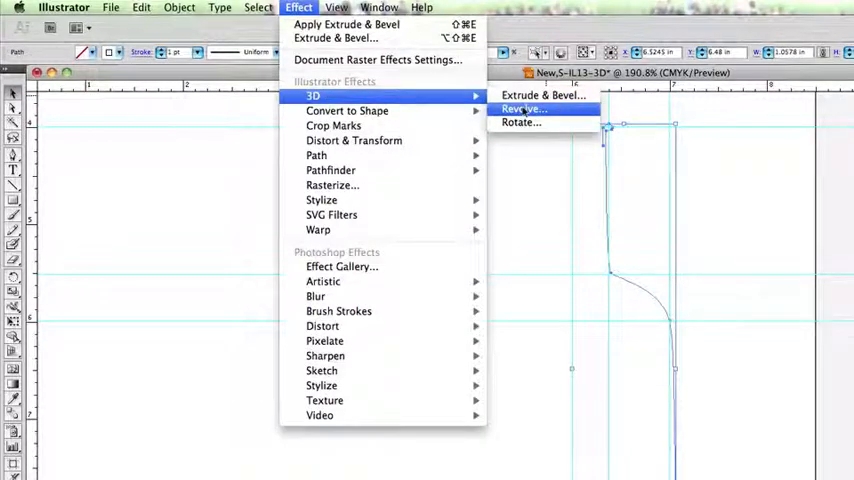
Open Map Art from the bottle's 3D Revolve Options.
left_click(521, 109)
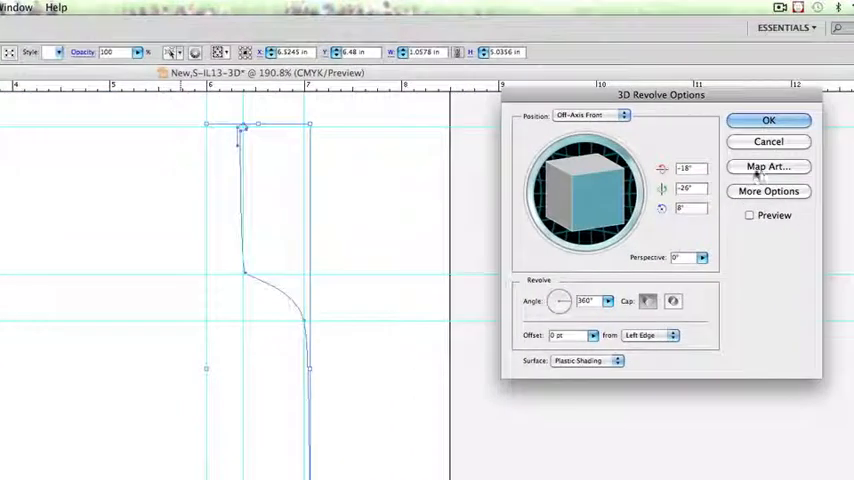
left_click(768, 166)
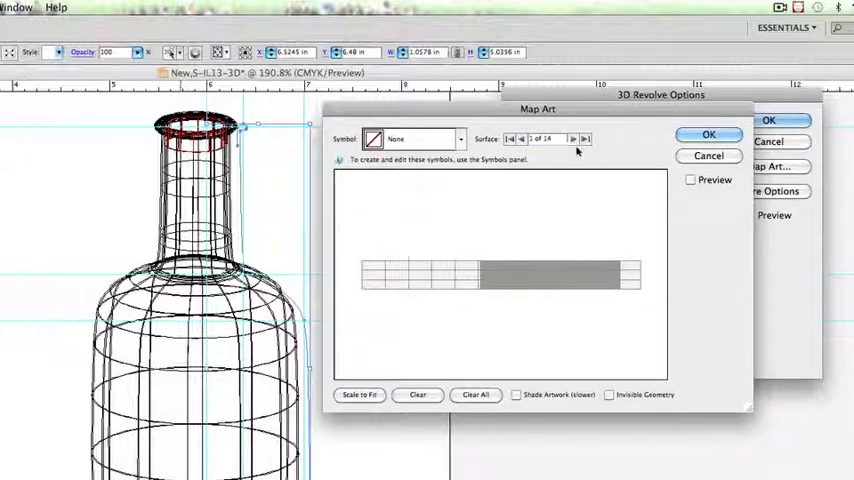
Advance through the bottle's surfaces to surface 12 and assign it the New Style label symbol.
left_click(573, 138)
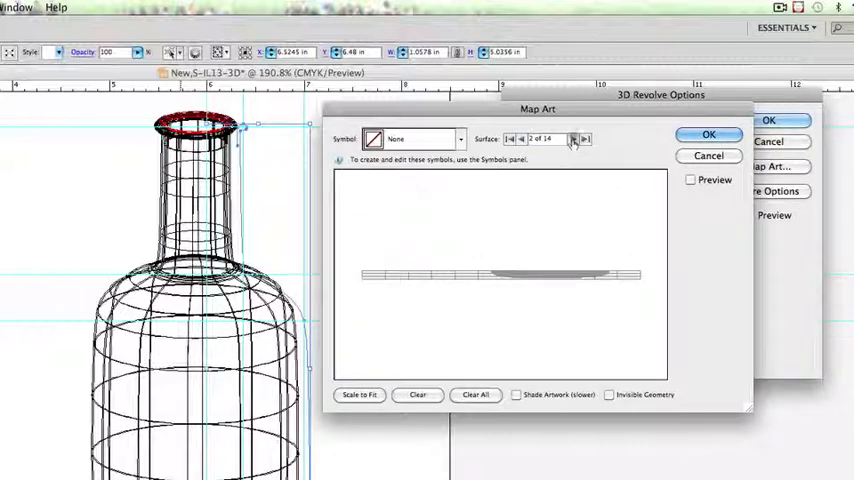
left_click(574, 139)
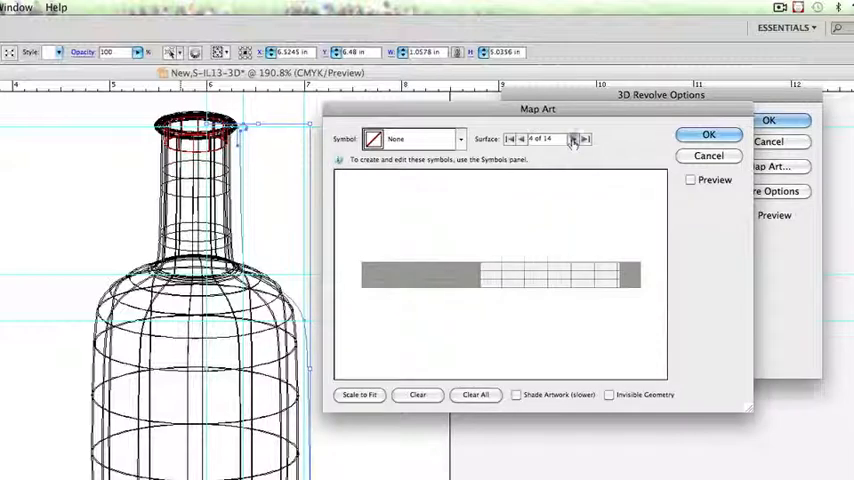
left_click(574, 138)
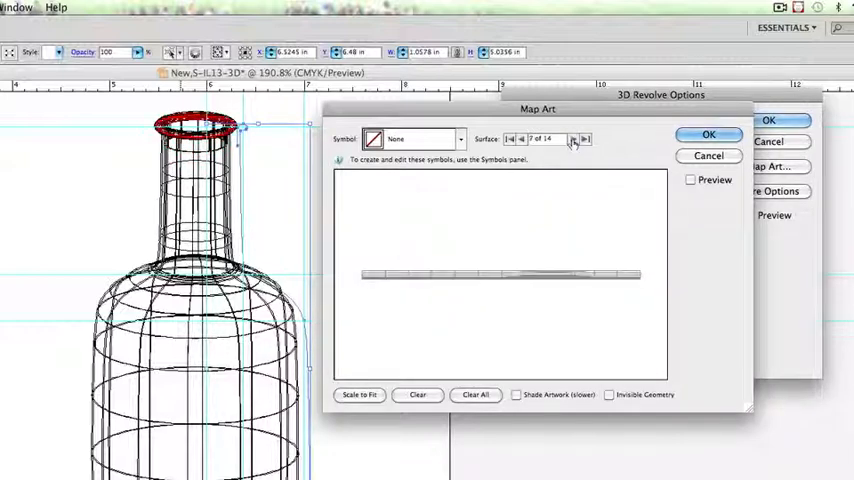
left_click(575, 138)
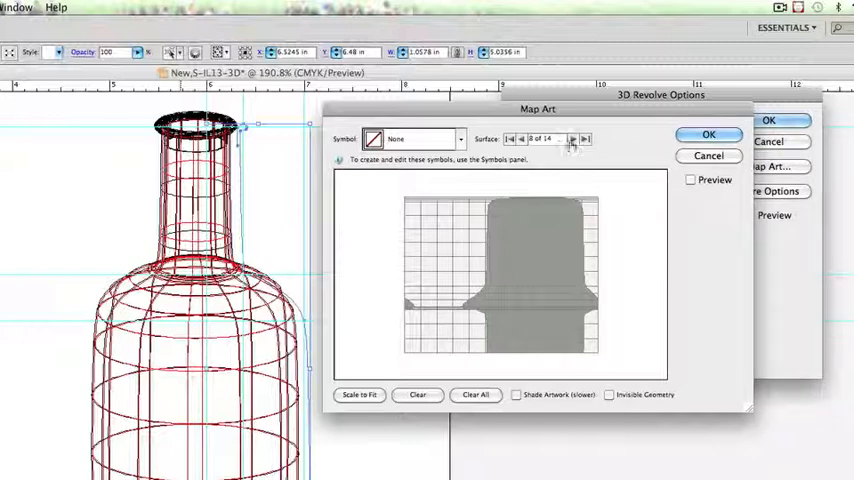
left_click(573, 139)
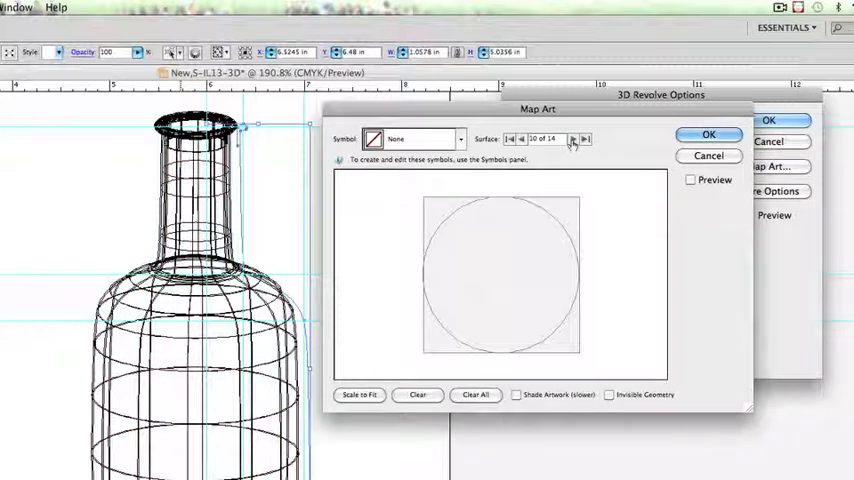
left_click(572, 139)
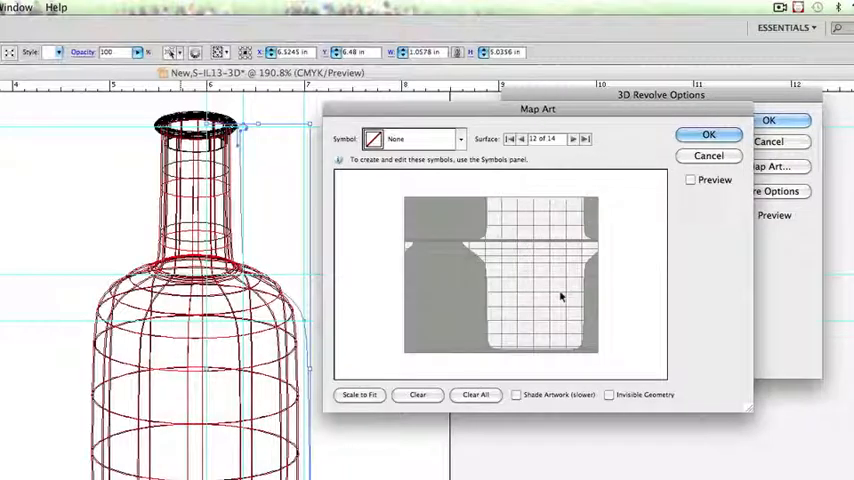
left_click(457, 139)
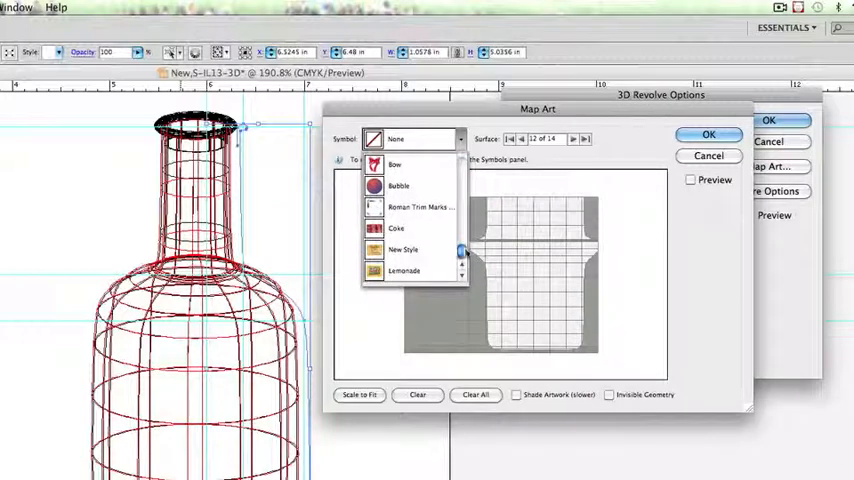
left_click(403, 249)
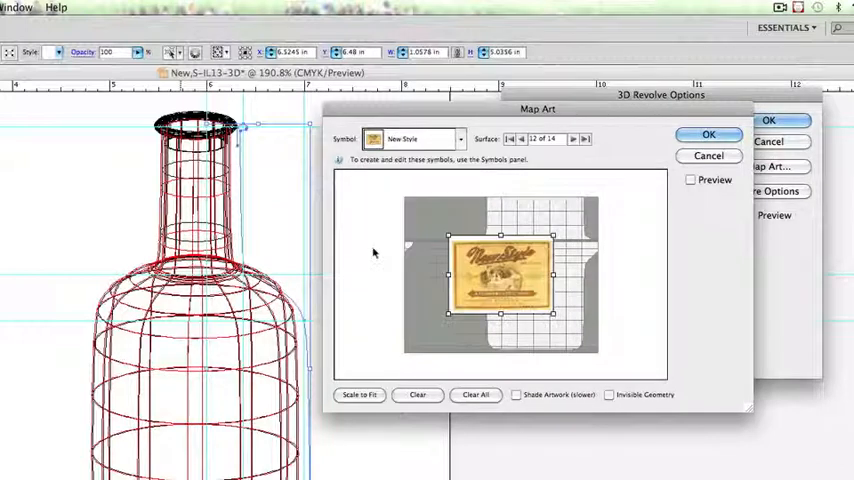
Move the New Style label lower on the bottle body, preview it, and confirm both dialogs.
left_click_drag(500, 278, 535, 300)
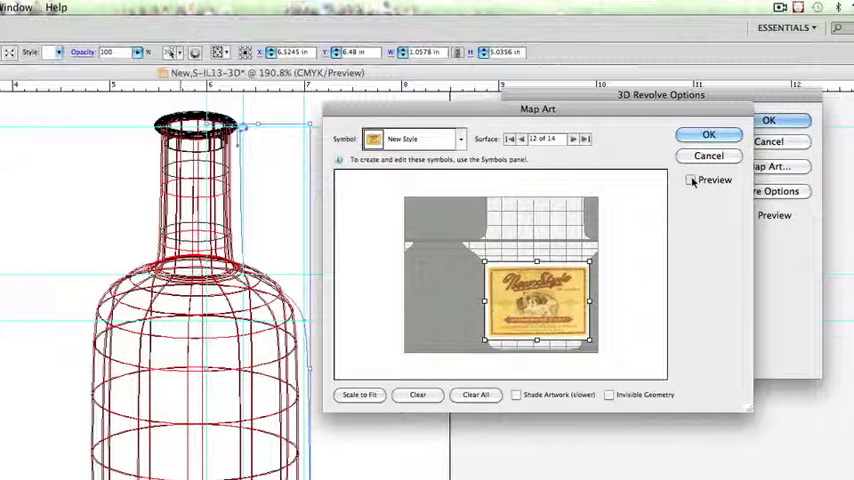
left_click(691, 180)
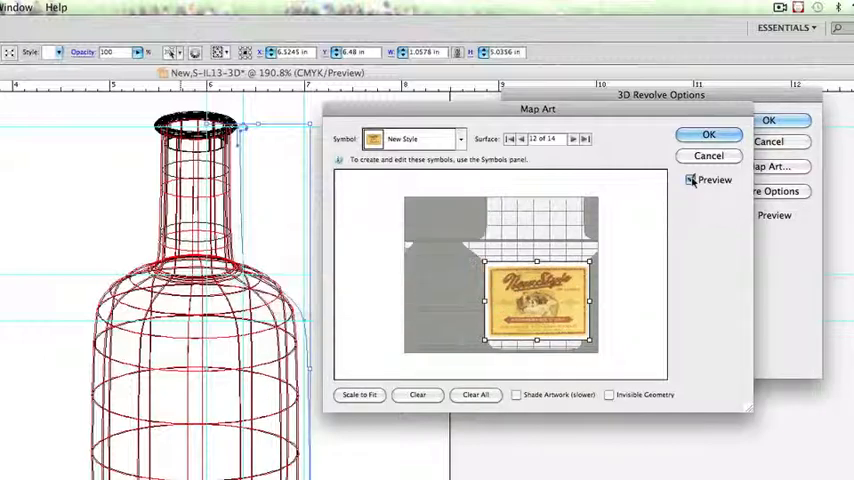
left_click(691, 180)
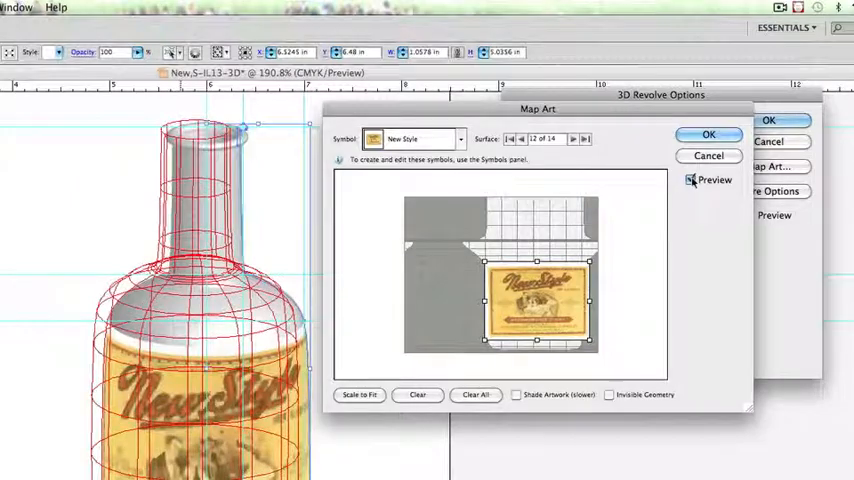
left_click(708, 134)
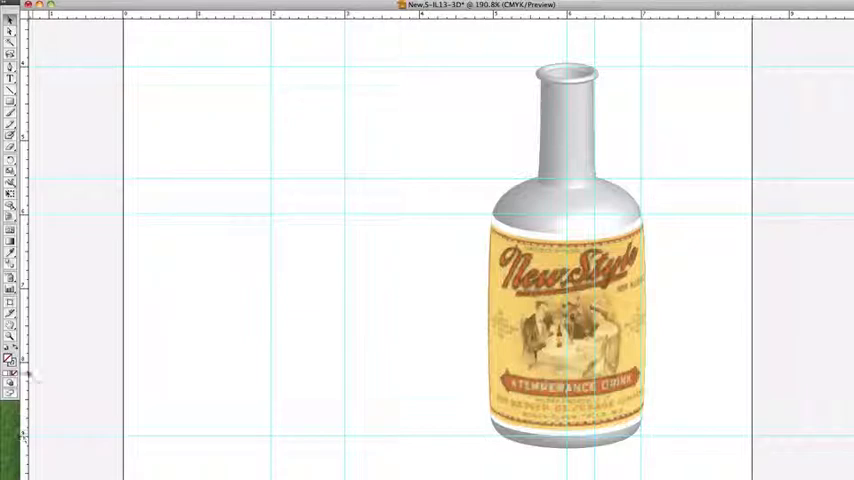
mouse_move(28, 143)
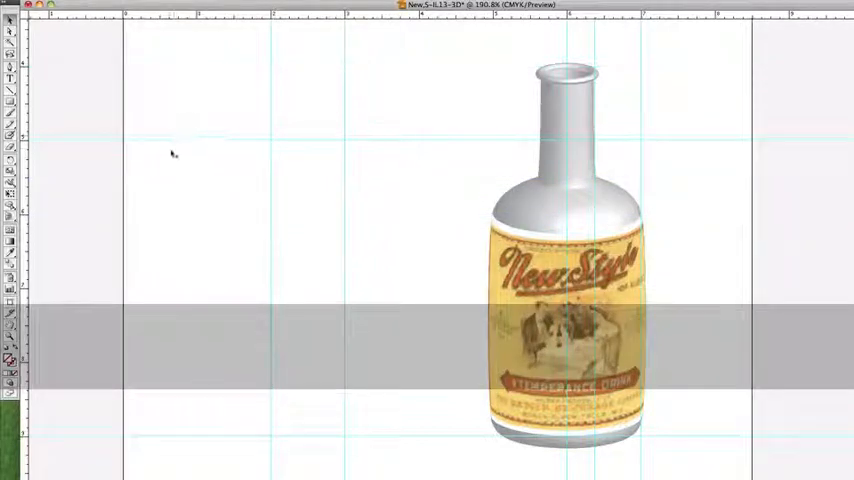
mouse_move(281, 210)
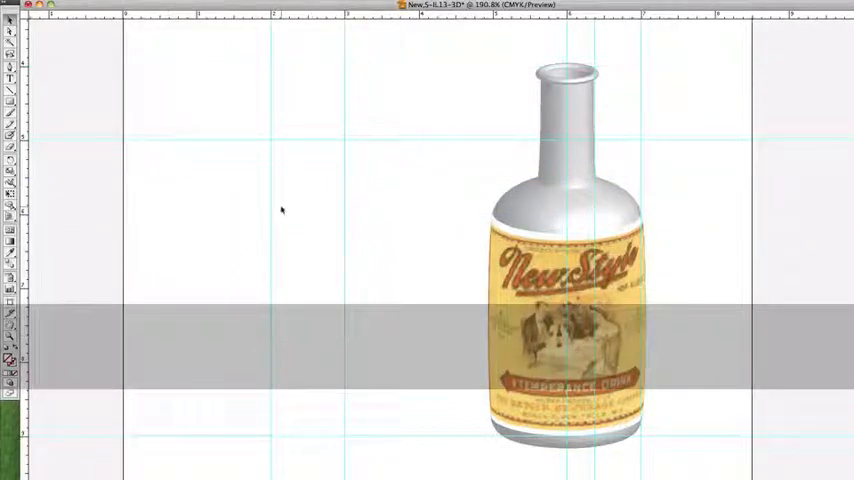
Draw a guide rectangle for the can's size and zoom in on that area.
left_click_drag(237, 102, 388, 453)
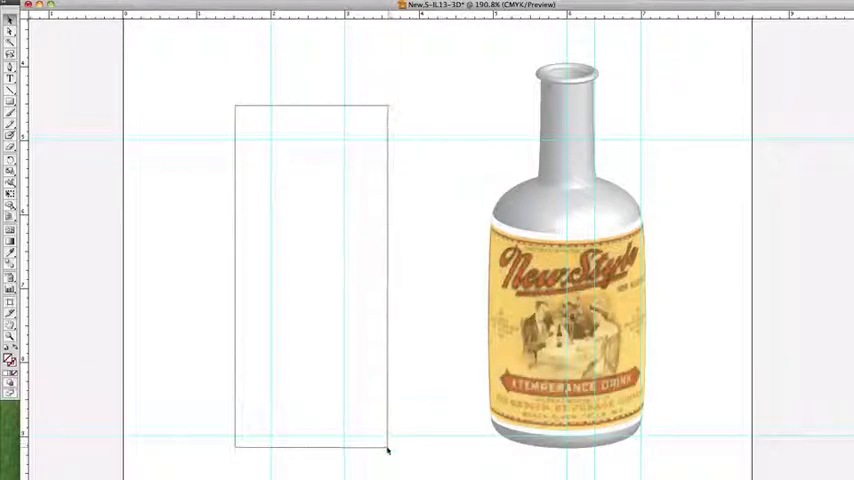
key("cmd++")
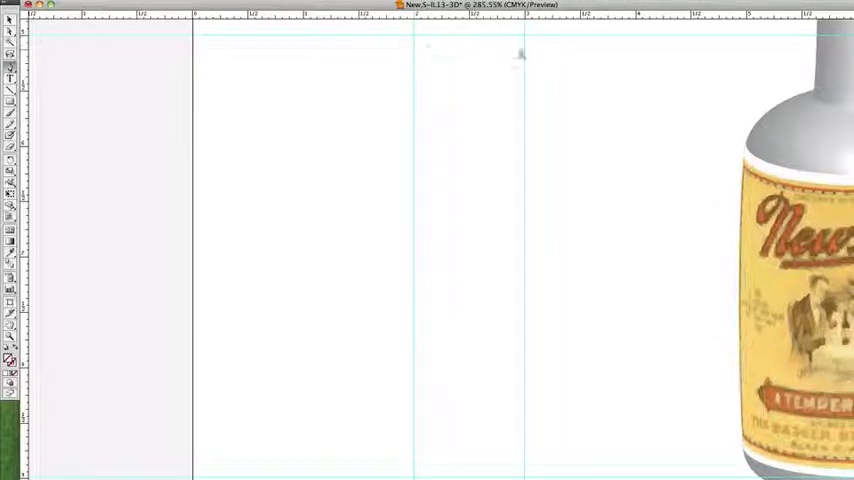
mouse_move(415, 58)
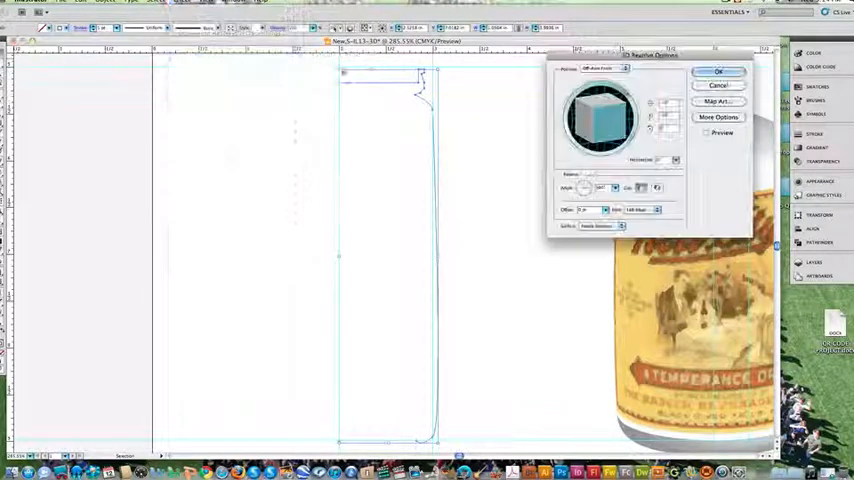
Open Map Art for the revolved can and step forward to its body surface.
left_click(718, 101)
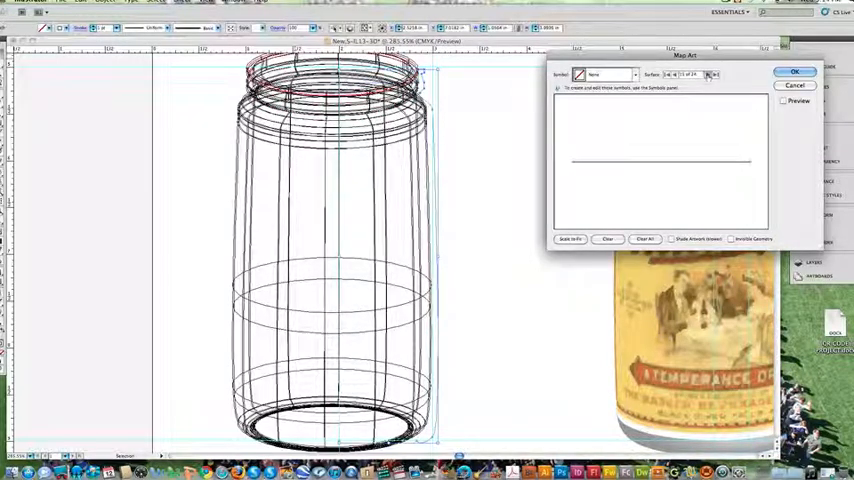
left_click(711, 74)
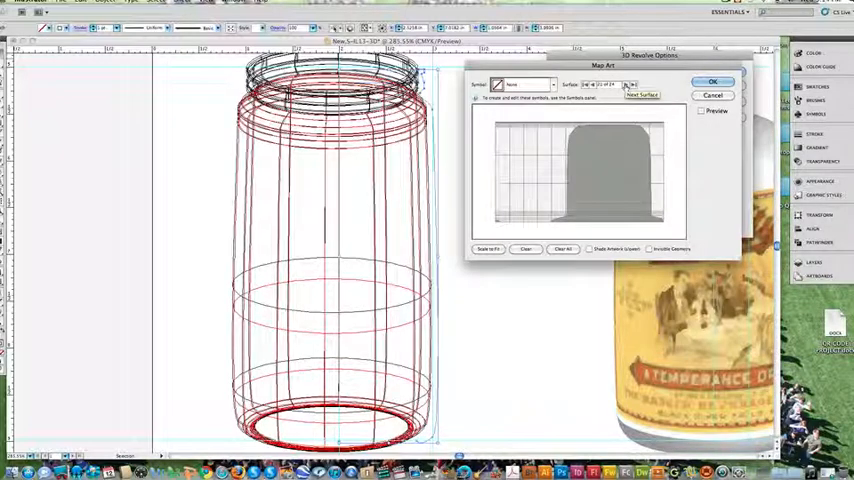
left_click(642, 94)
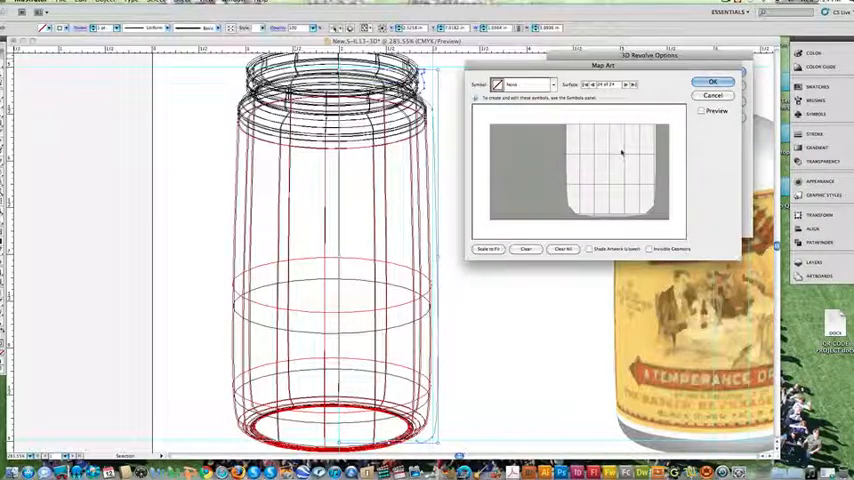
Pick the Coke symbol for the can's body and turn on the live preview.
left_click(537, 85)
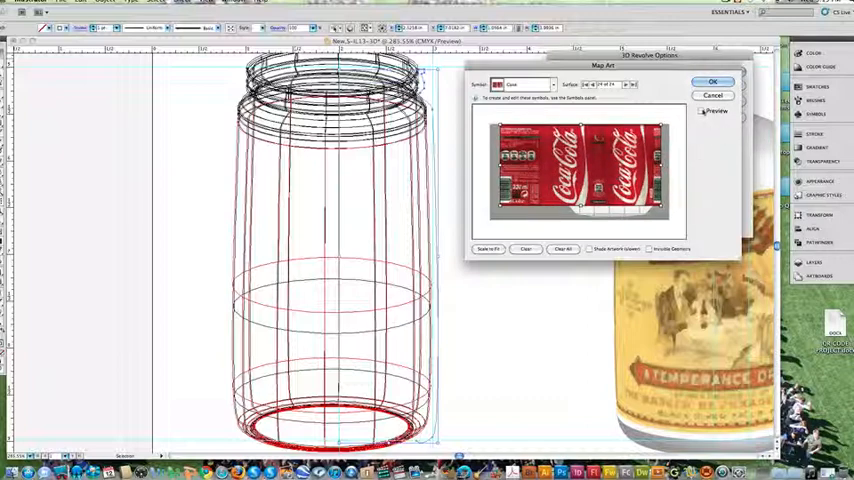
left_click(702, 111)
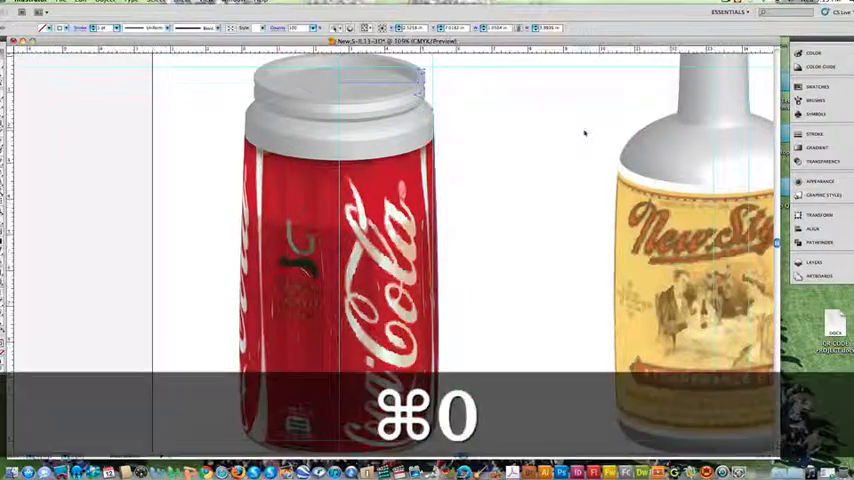
Fit the entire artboard in the window with Cmd+0.
key("cmd+0")
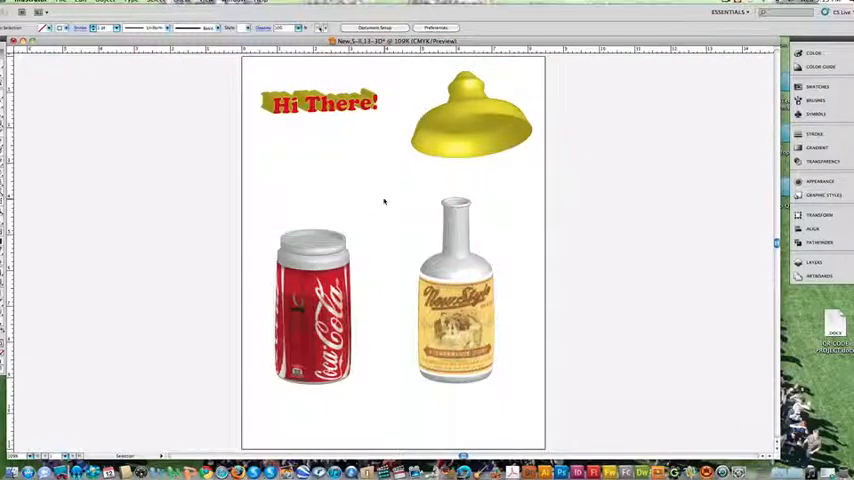